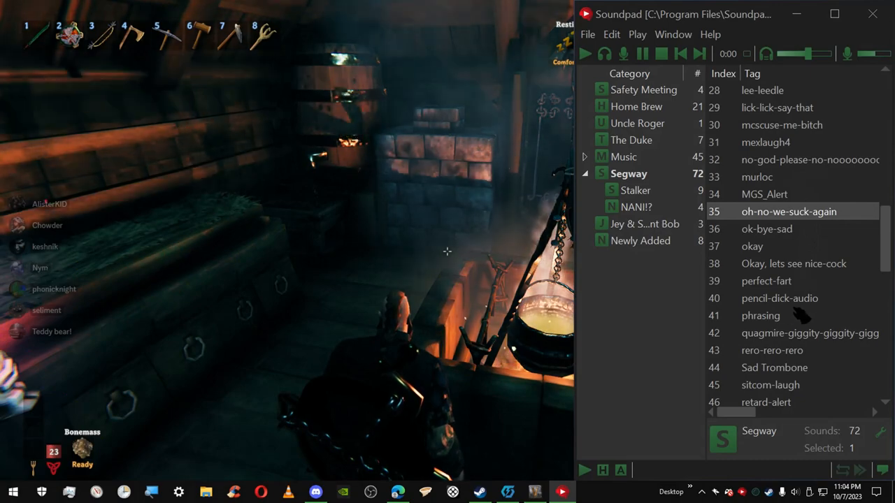
Select the Bruh clip in the Segway list, then play entry 38
right_click(789, 211)
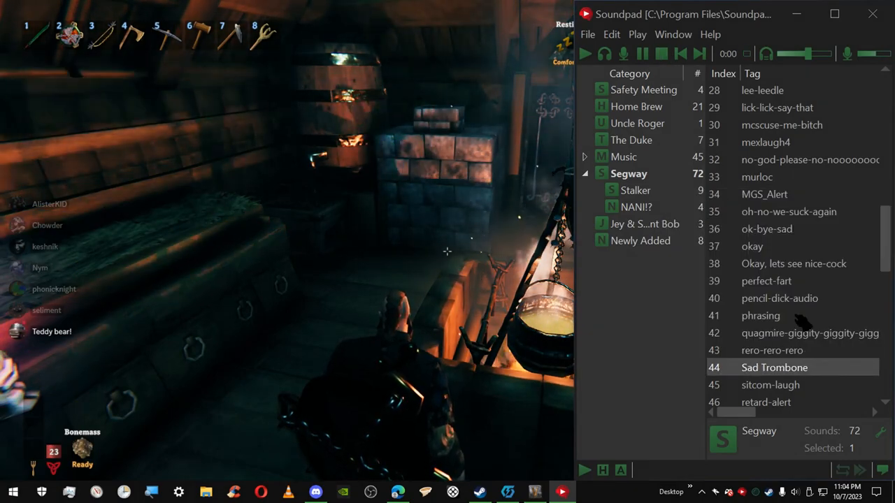
scroll("up", 3)
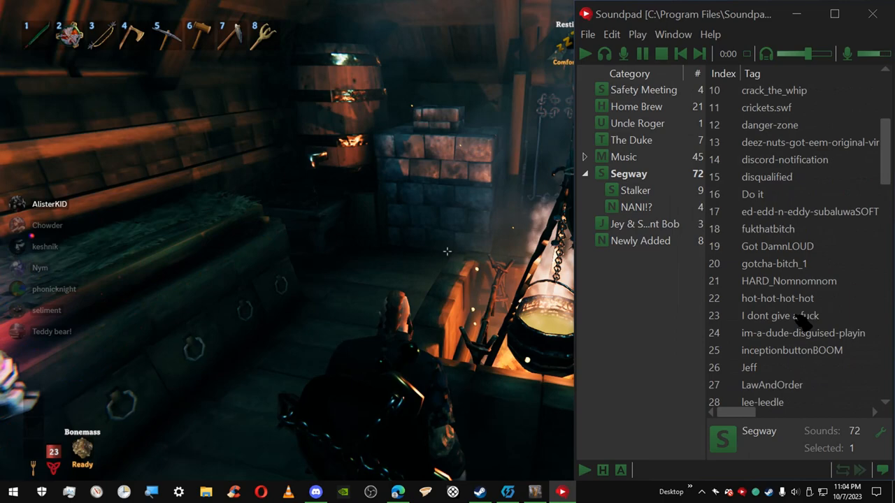
scroll("up", 3)
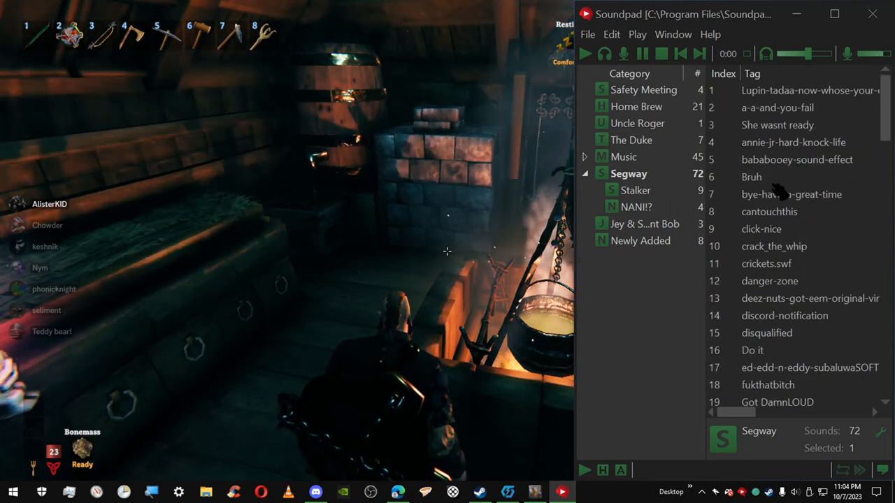
left_click(751, 176)
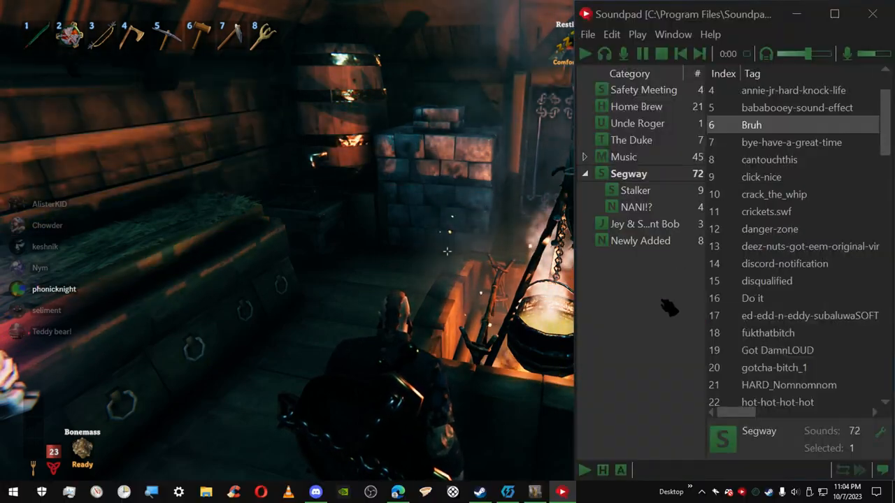
scroll("down", 3)
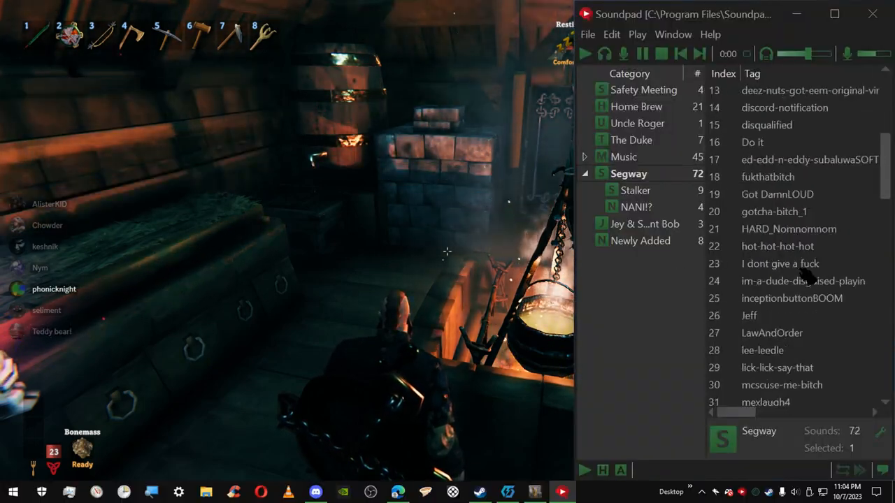
scroll("down", 3)
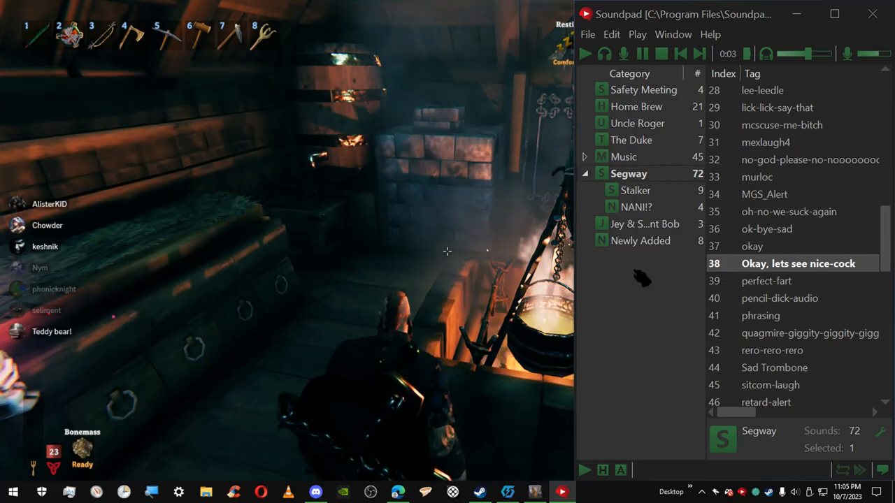
Play and stop the sitcom-laugh clip, then play Segway clip 49 and show entries 50–68
scroll("down", 3)
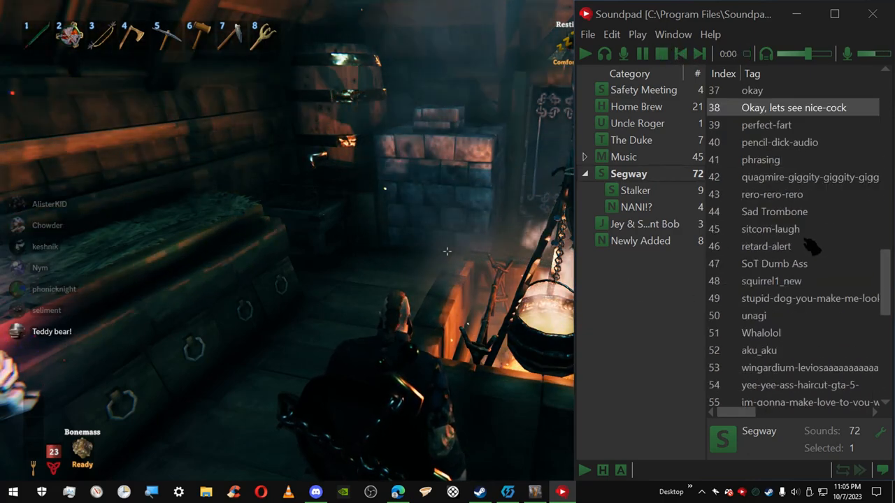
left_click(770, 228)
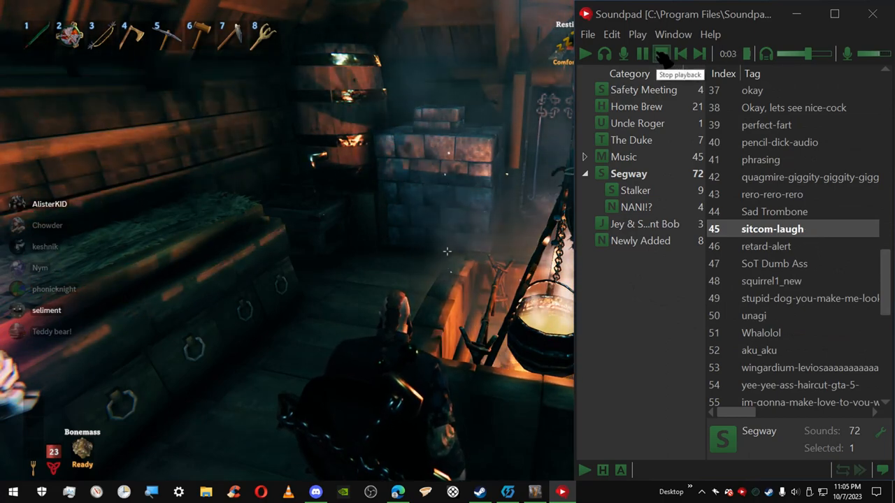
left_click(661, 54)
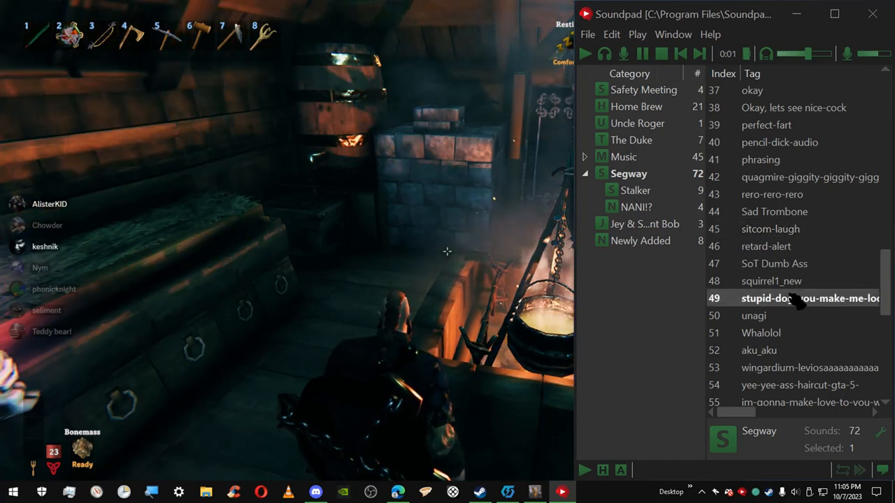
scroll("down", 3)
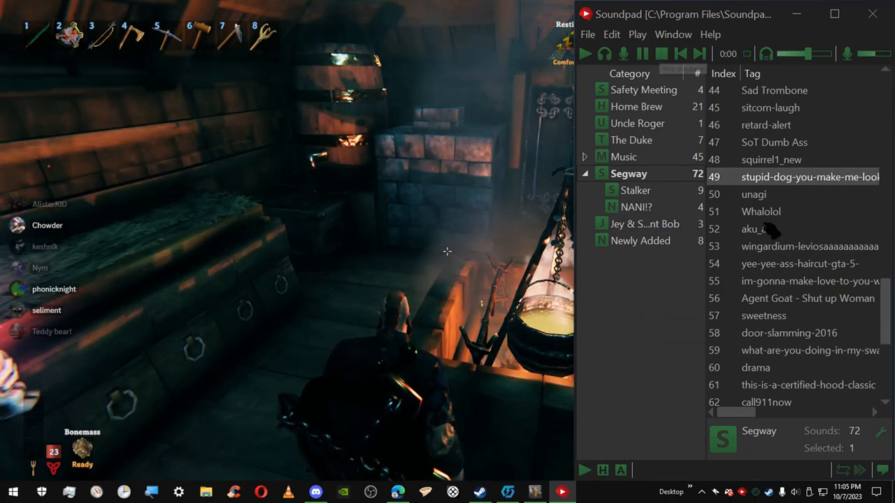
scroll("down", 3)
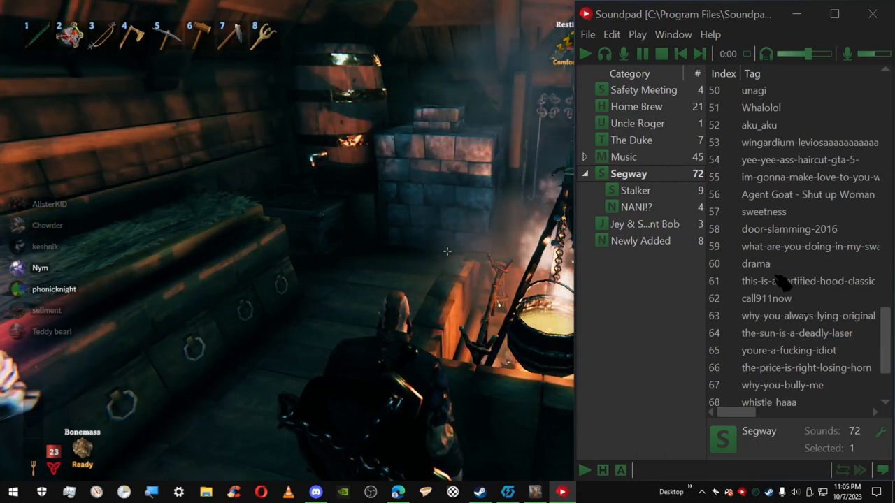
Play and stop Segway clip 67, why-you-bully-me, then scroll back to the top
scroll("down", 3)
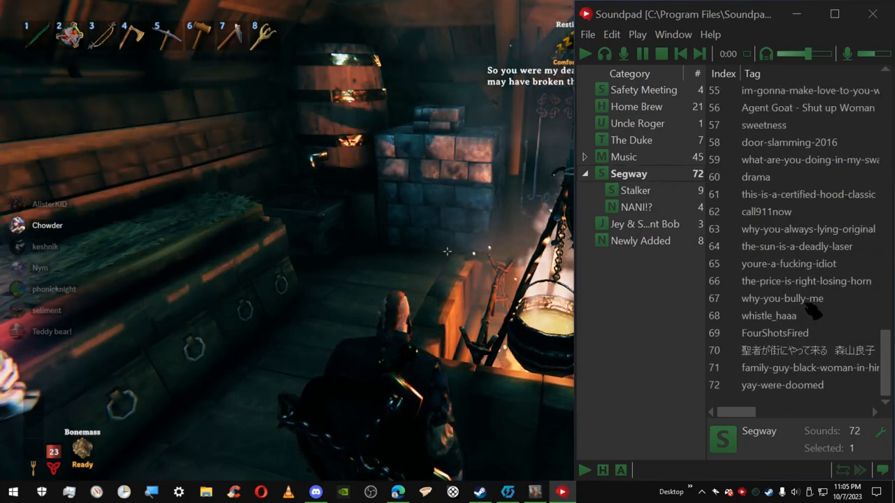
left_click(782, 299)
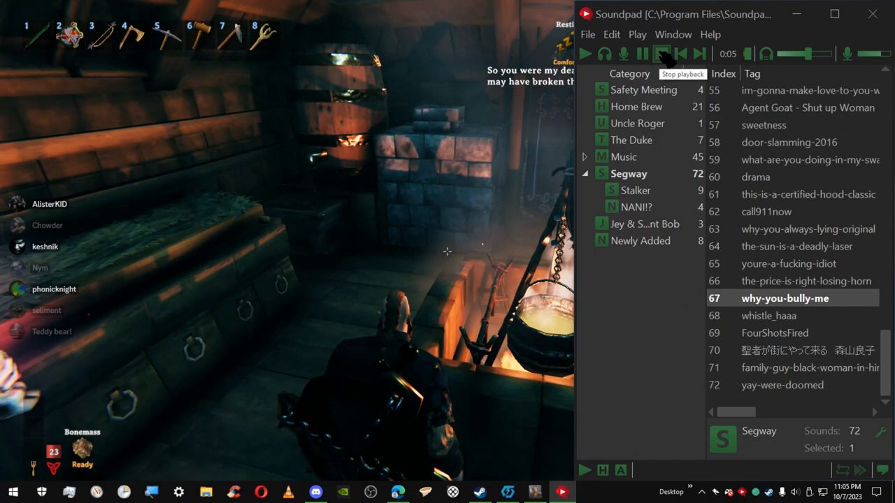
left_click(661, 54)
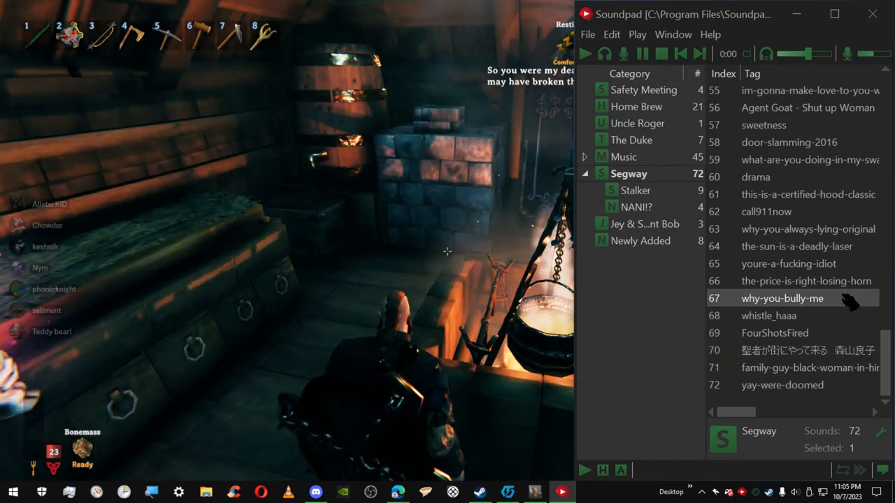
scroll("up", 3)
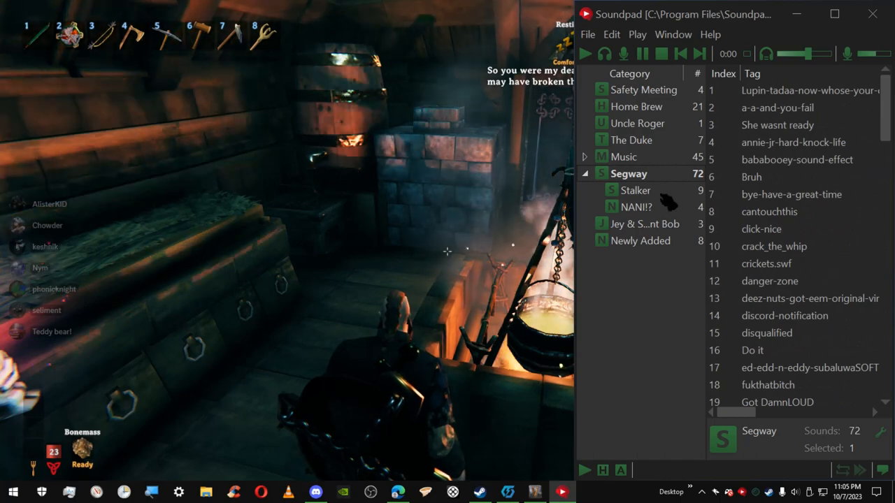
Browse NANI!? and its third clip, then Safety Meeting, ending on Home Brew's 21 sounds
left_click(635, 207)
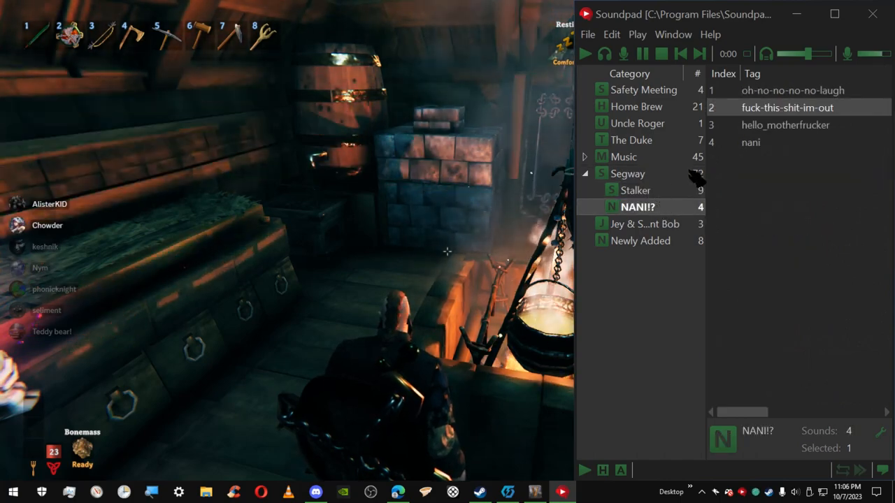
left_click(789, 125)
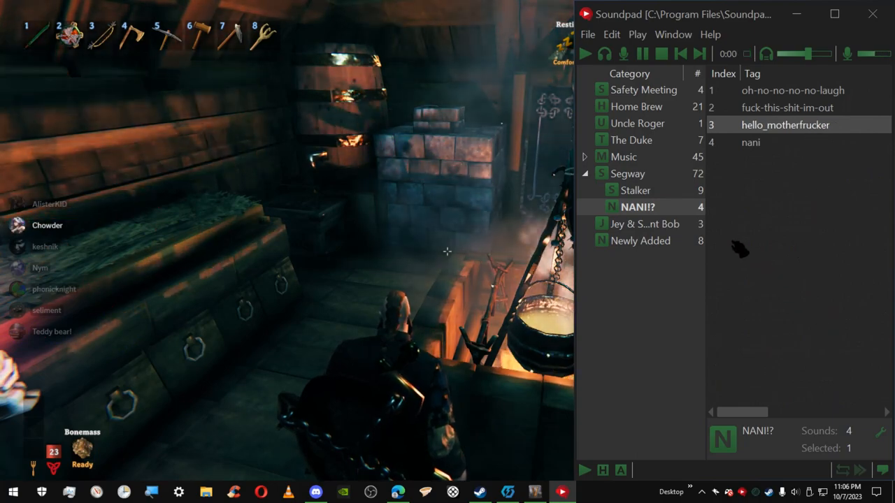
left_click(643, 89)
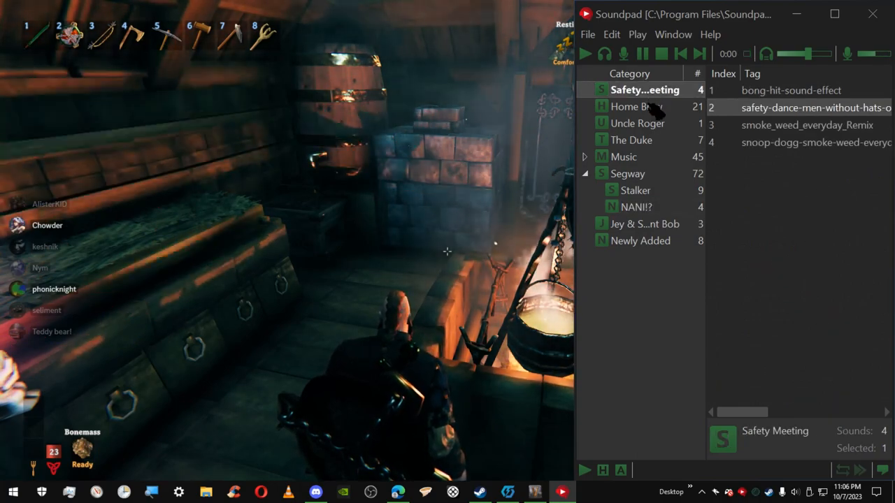
left_click(637, 106)
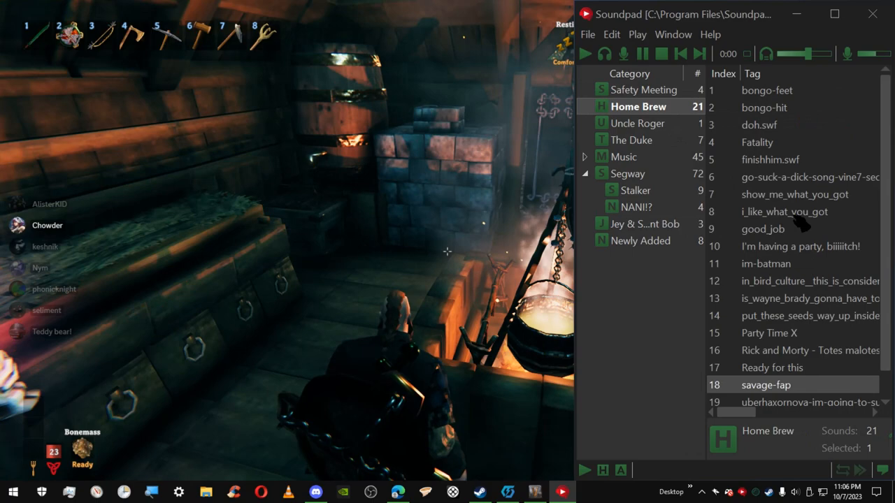